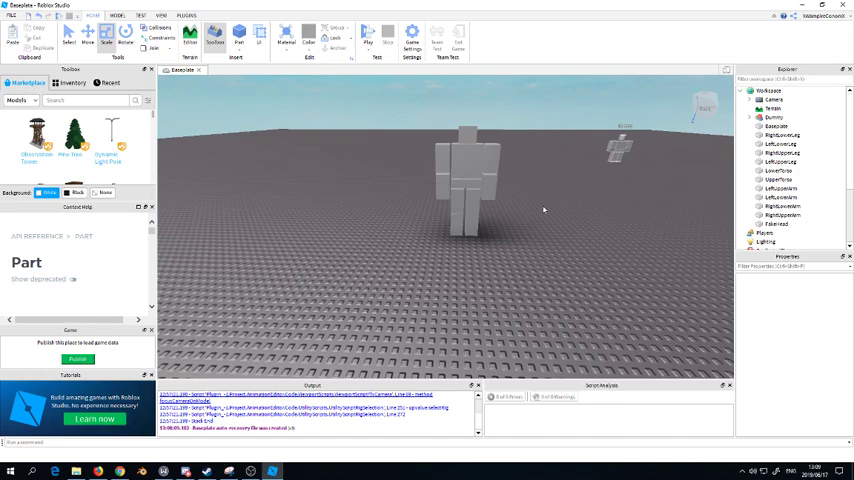
{"action": "mouse_move", "coordinate": [456, 138]}
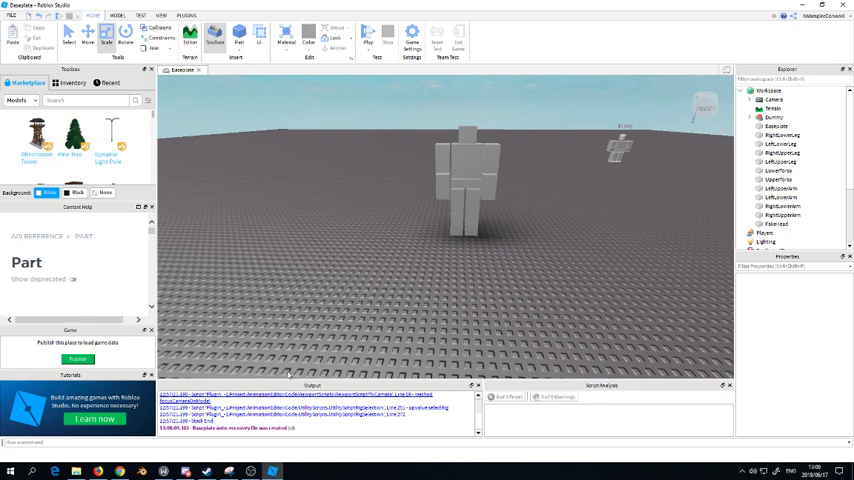
{"action": "mouse_move", "coordinate": [310, 143]}
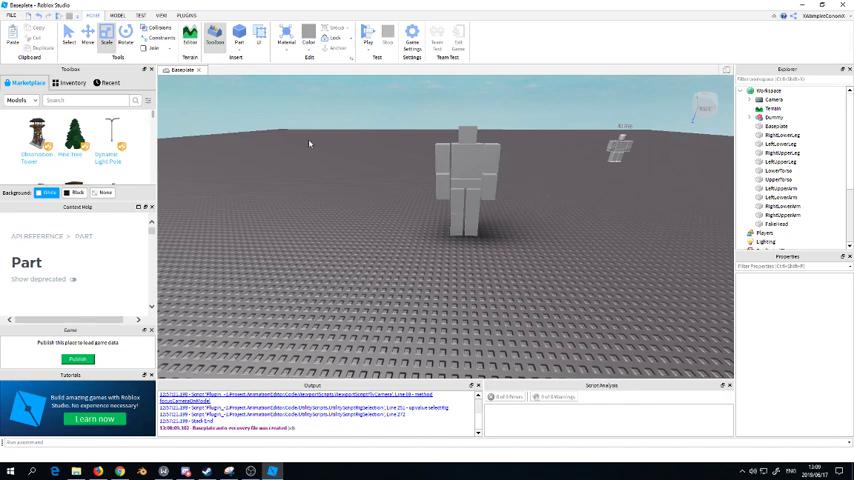
{"action": "mouse_move", "coordinate": [474, 199]}
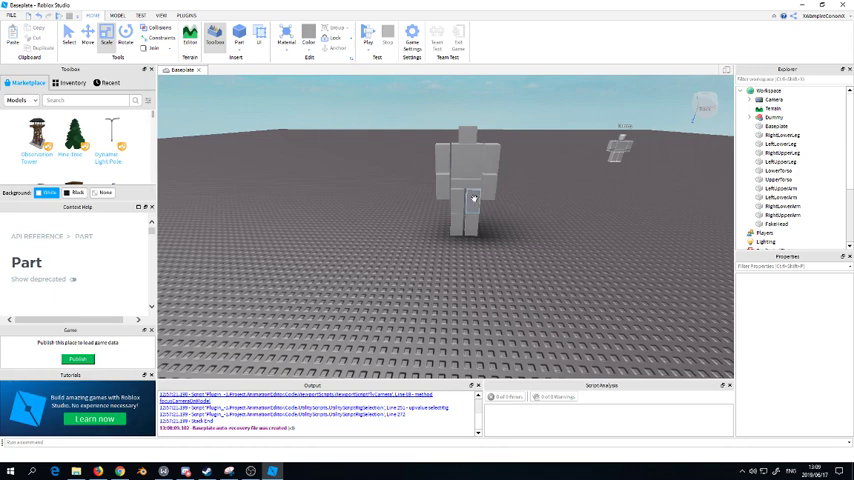
Browse the Dummy model's parts in the scene and Explorer, then reselect the block's upper torso.
{"action": "left_click", "coordinate": [467, 162]}
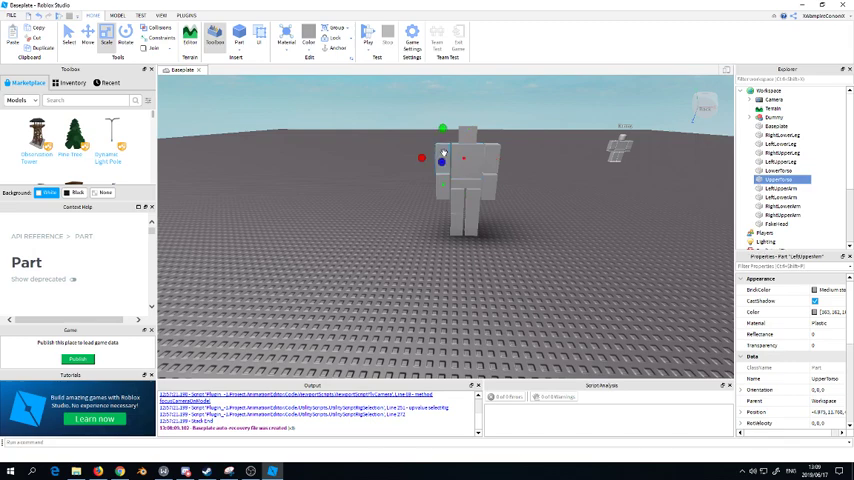
{"action": "left_click", "coordinate": [783, 197]}
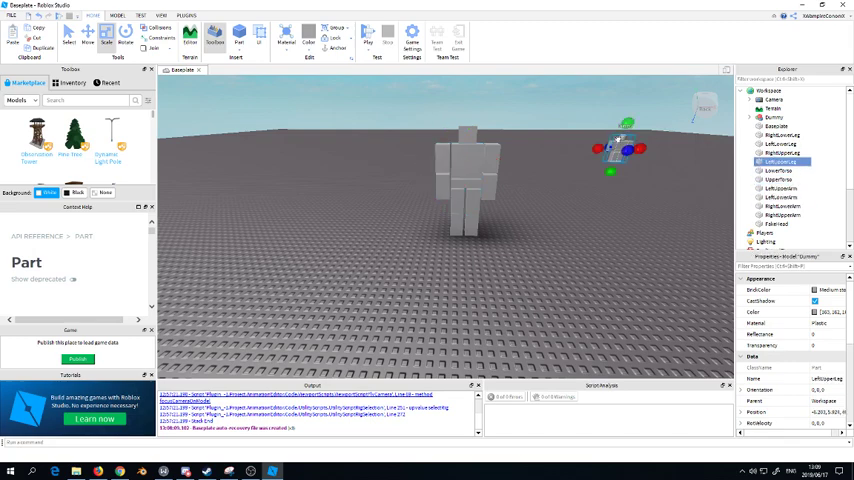
{"action": "left_click", "coordinate": [775, 117]}
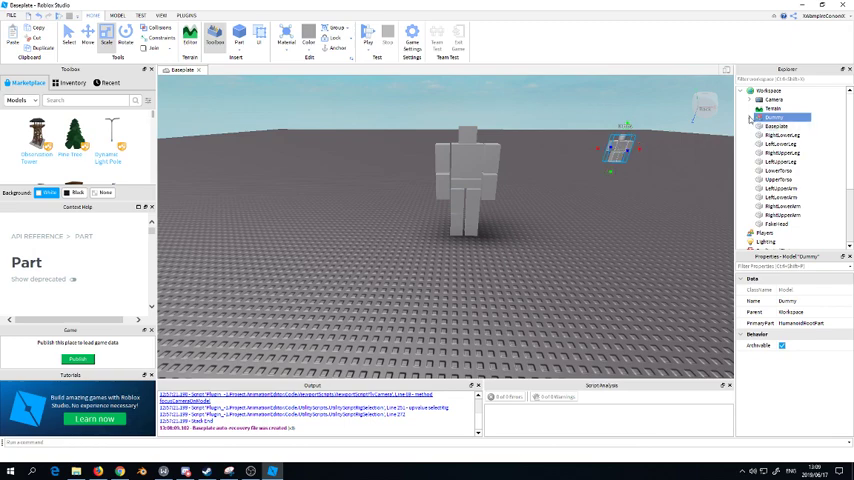
{"action": "left_click", "coordinate": [752, 117]}
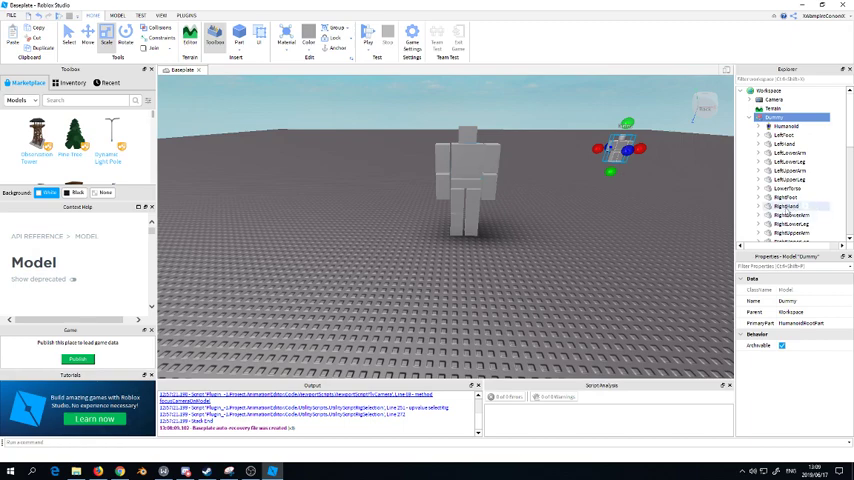
{"action": "left_click", "coordinate": [783, 206]}
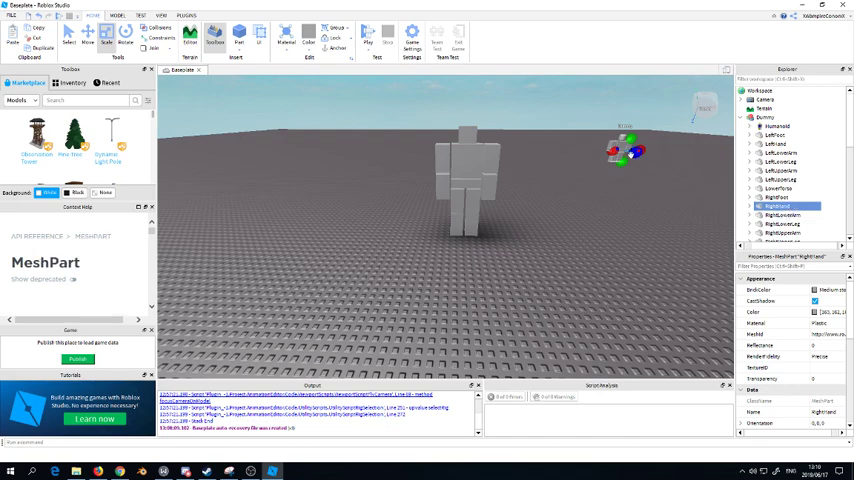
{"action": "left_click", "coordinate": [749, 116]}
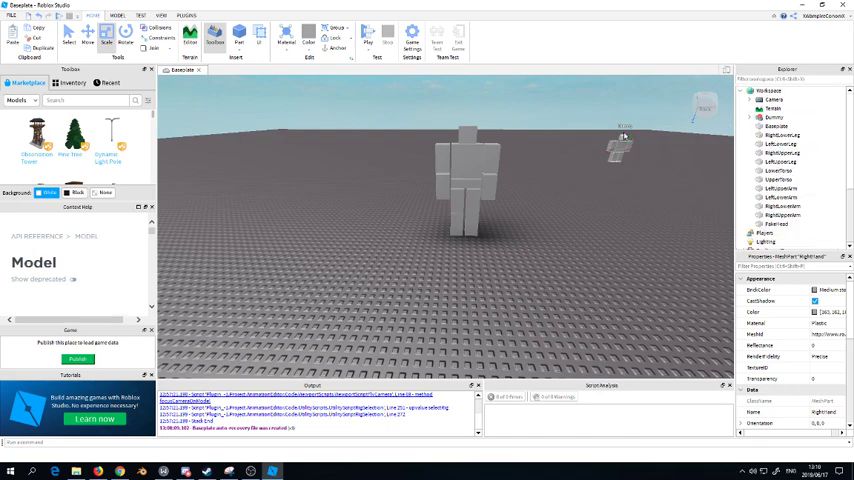
{"action": "left_click", "coordinate": [468, 160]}
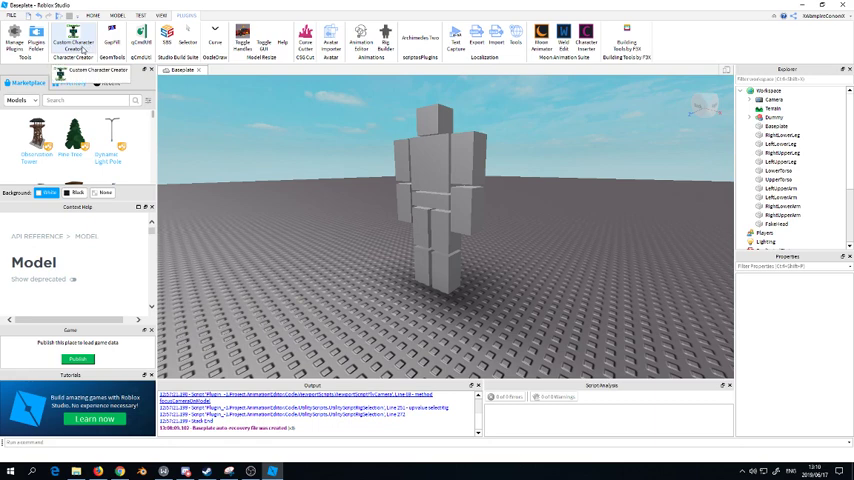
{"action": "mouse_move", "coordinate": [95, 50]}
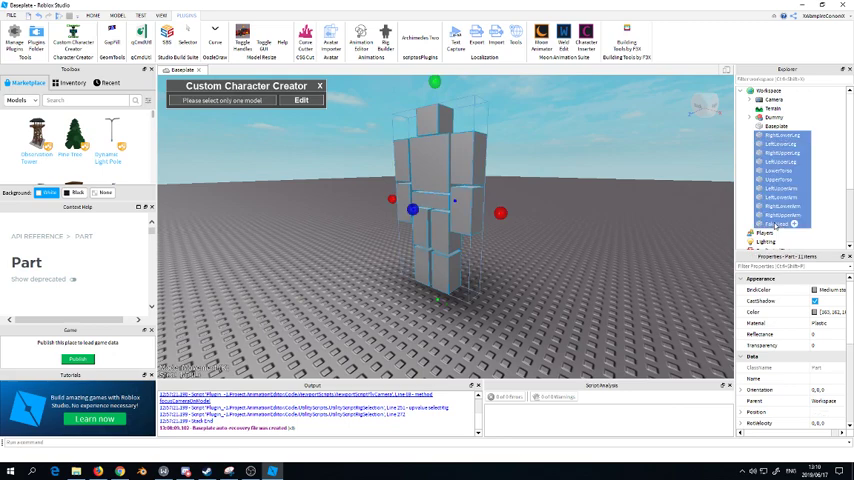
Group the selected block body parts into a Model and enter Custom Character Creator edit mode.
{"action": "right_click", "coordinate": [782, 196]}
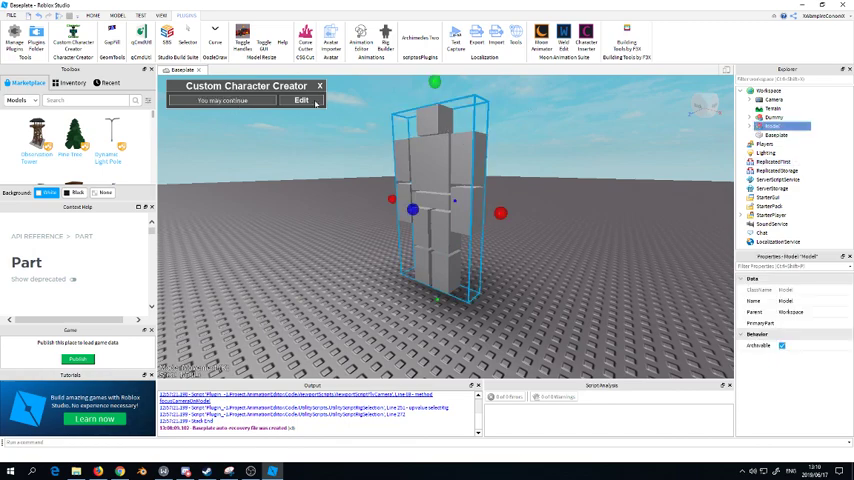
{"action": "left_click", "coordinate": [300, 100]}
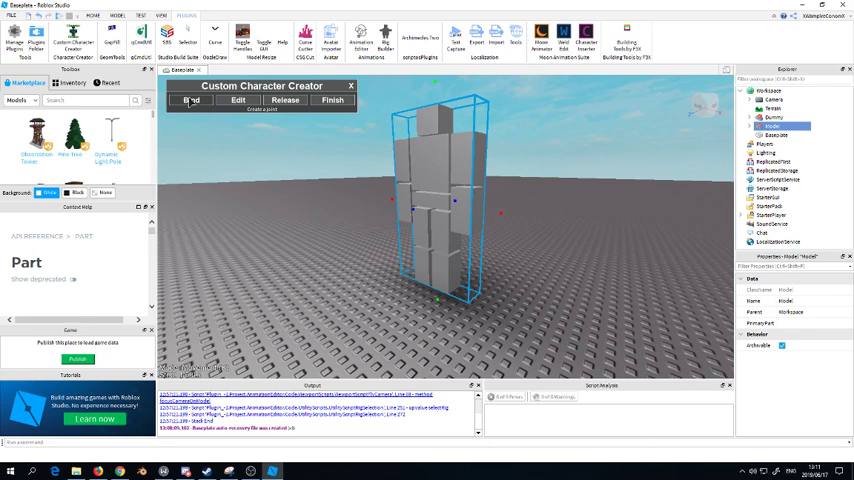
Start a Bind joint and choose the UpperTorso as its base part.
{"action": "left_click", "coordinate": [191, 101]}
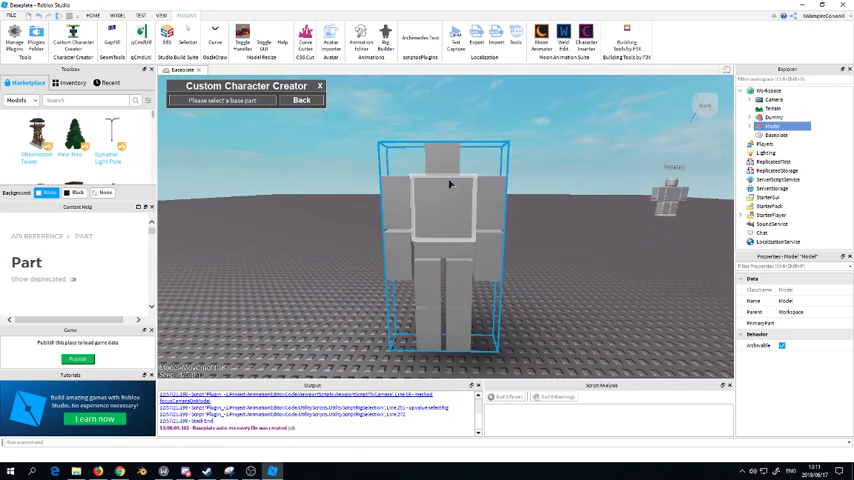
{"action": "mouse_move", "coordinate": [445, 189]}
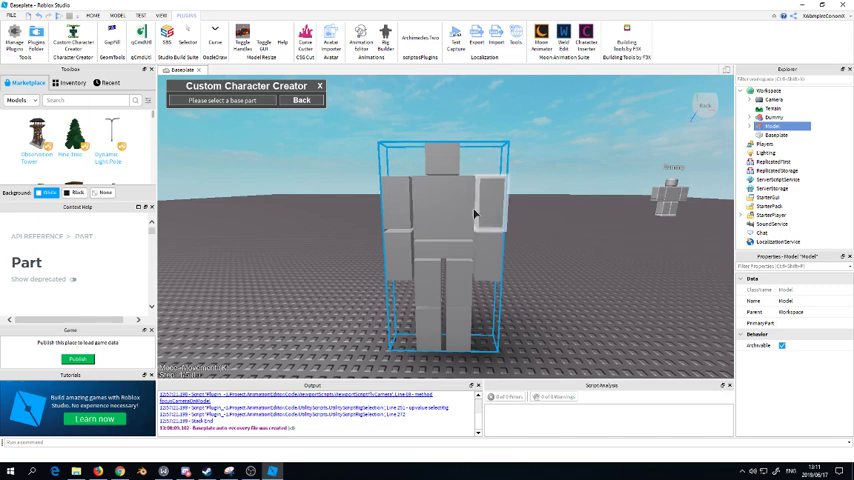
{"action": "mouse_move", "coordinate": [490, 194]}
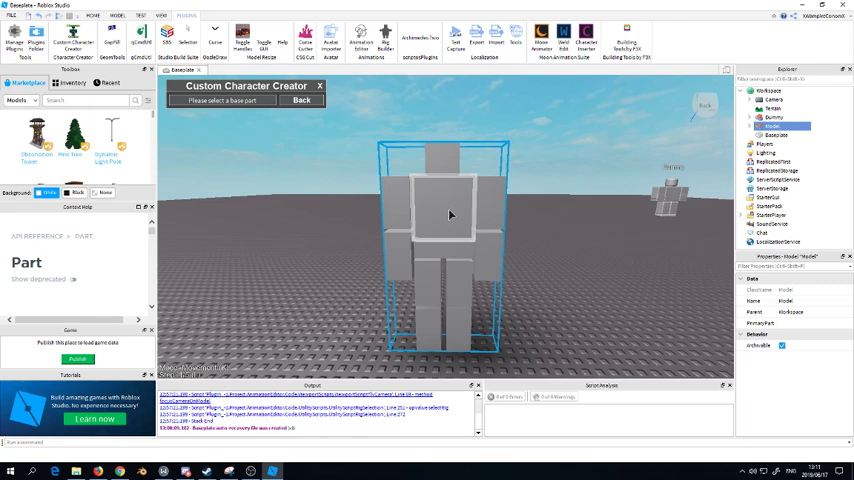
{"action": "left_click", "coordinate": [449, 210]}
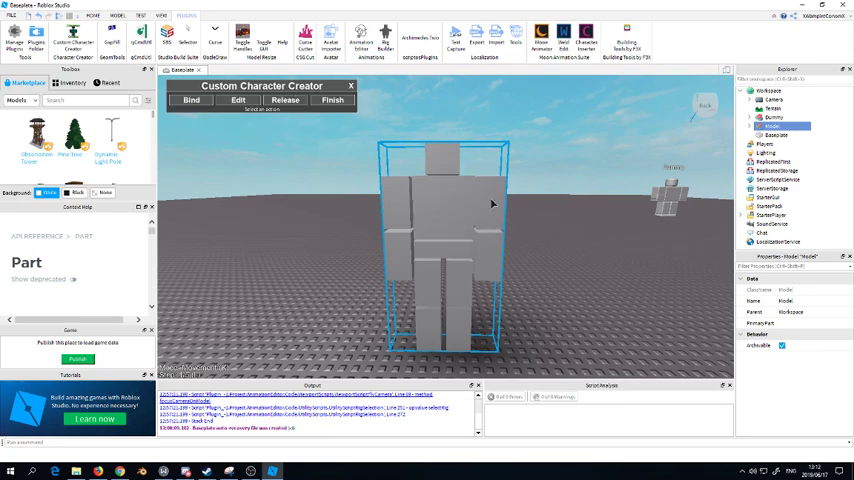
{"action": "mouse_move", "coordinate": [518, 222]}
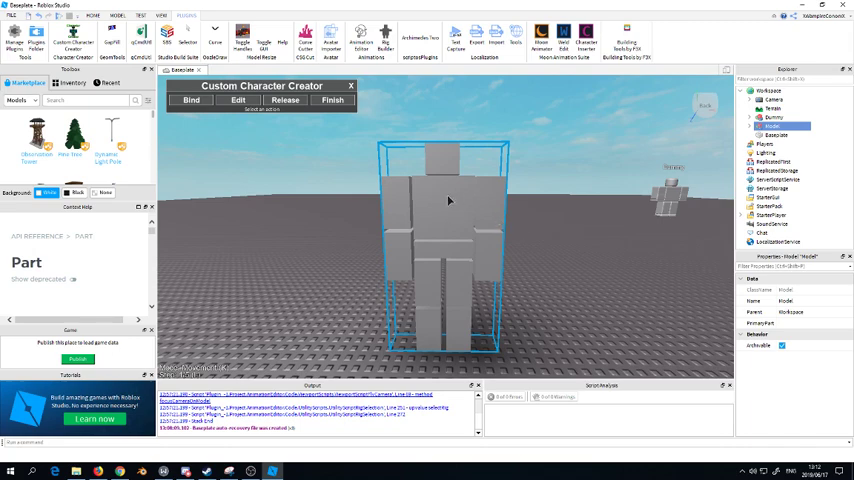
{"action": "mouse_move", "coordinate": [410, 237]}
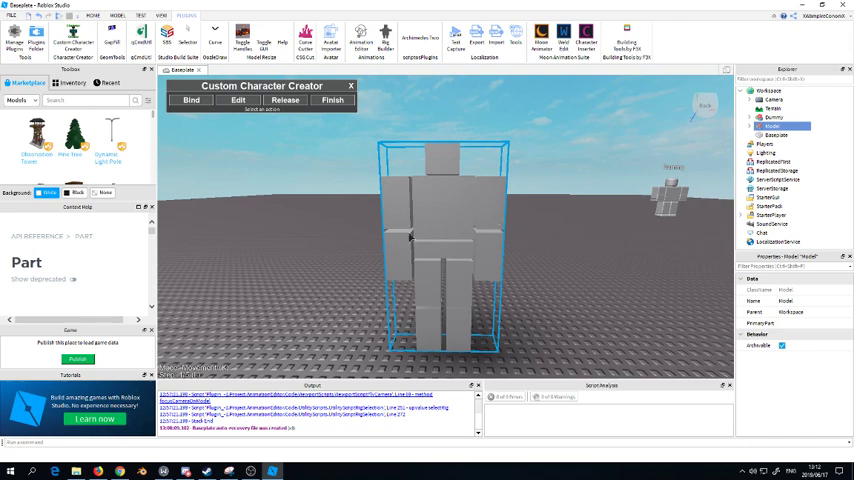
{"action": "mouse_move", "coordinate": [435, 201]}
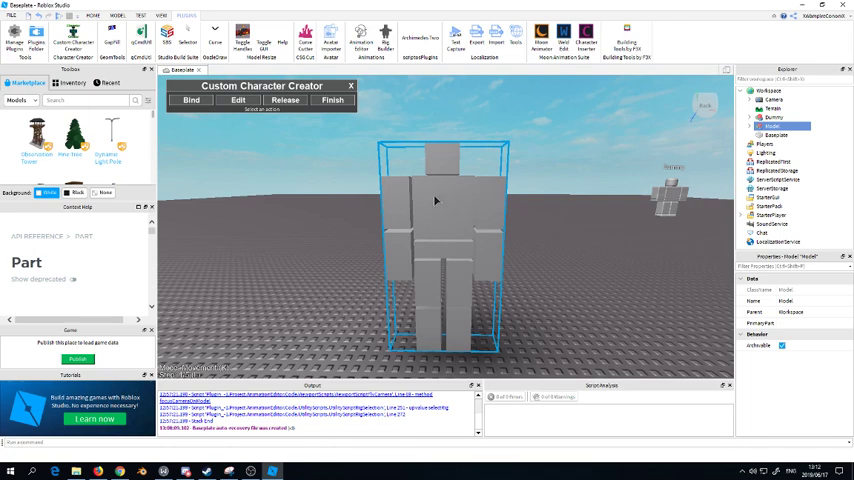
{"action": "mouse_move", "coordinate": [298, 170]}
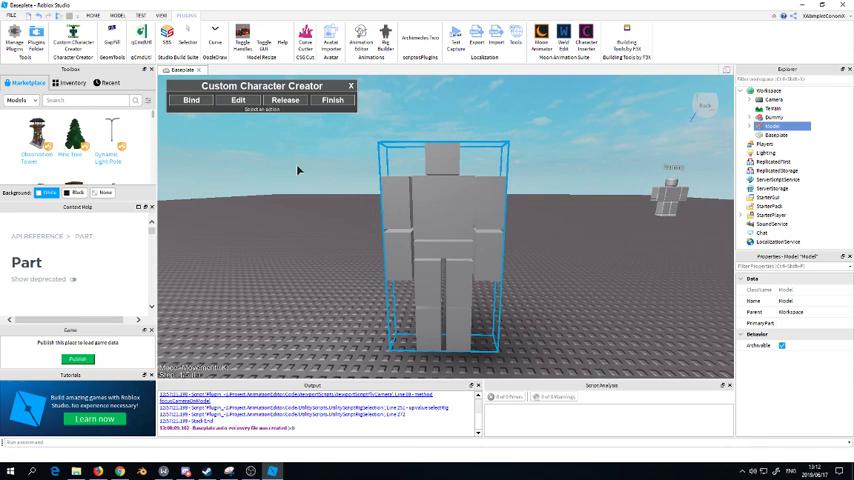
{"action": "mouse_move", "coordinate": [450, 262]}
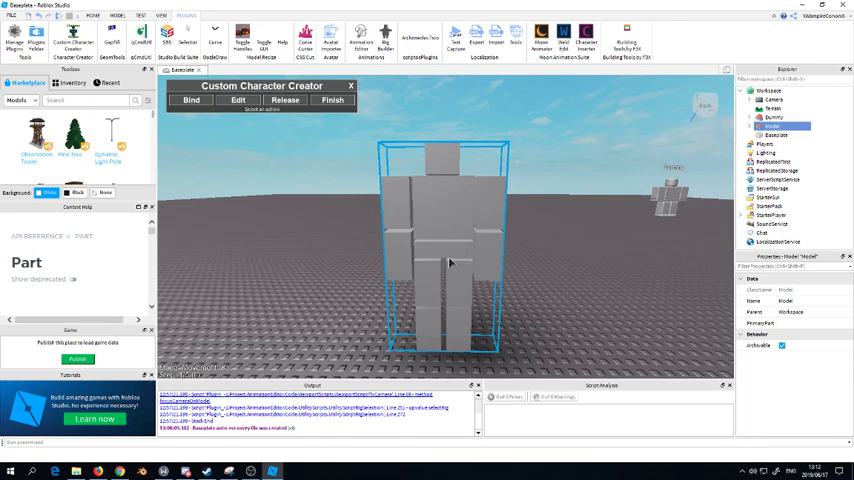
{"action": "mouse_move", "coordinate": [433, 152]}
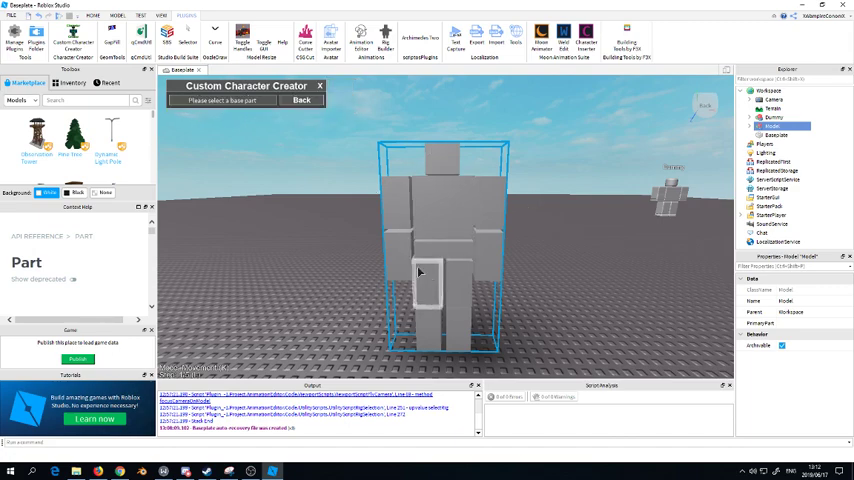
{"action": "mouse_move", "coordinate": [438, 265]}
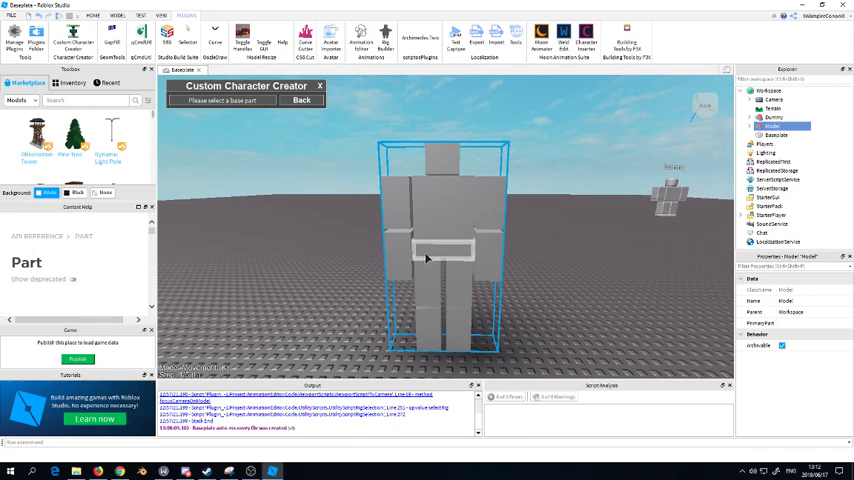
Create a Motor6D with LowerTorso as the base part and the leg block as second part.
{"action": "left_click", "coordinate": [425, 258]}
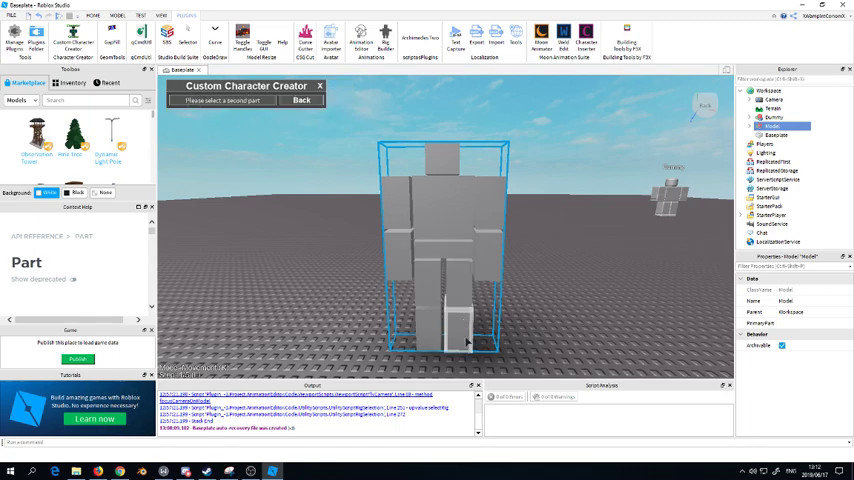
{"action": "left_click", "coordinate": [397, 205]}
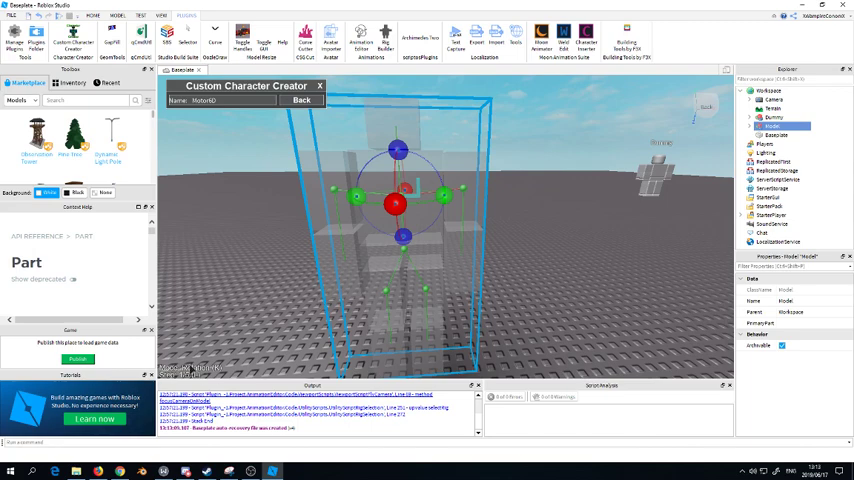
{"action": "mouse_move", "coordinate": [240, 343]}
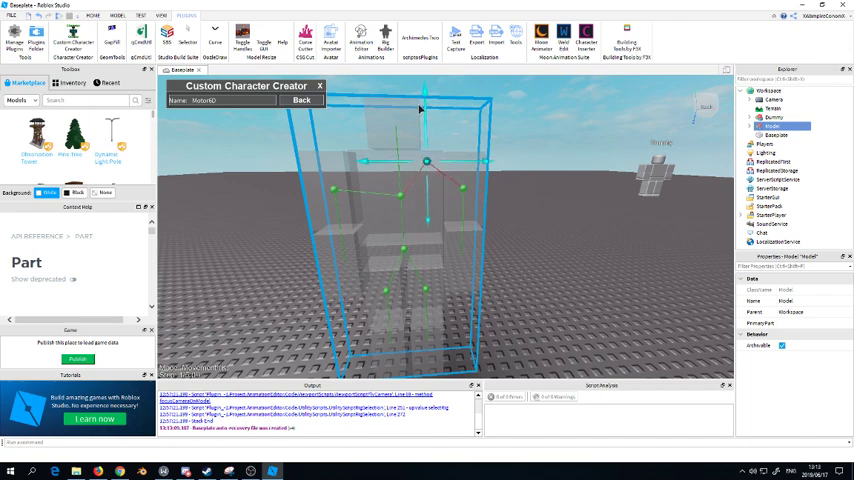
{"action": "mouse_move", "coordinate": [423, 118]}
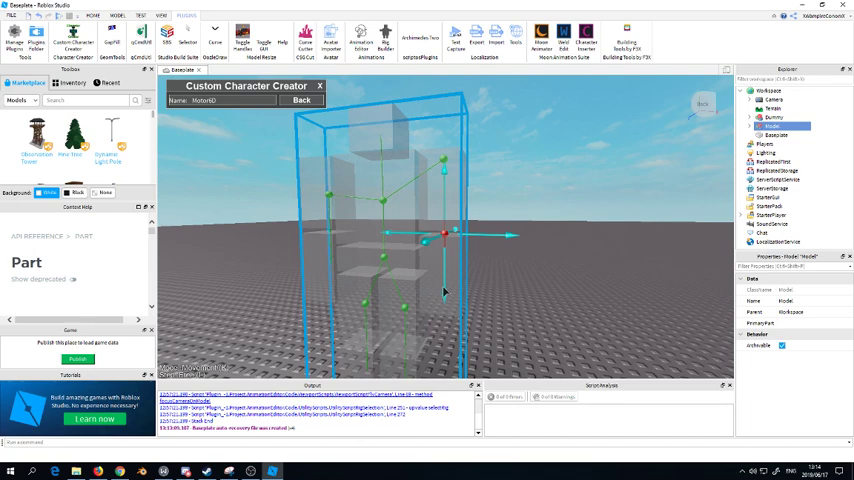
{"action": "mouse_move", "coordinate": [377, 205]}
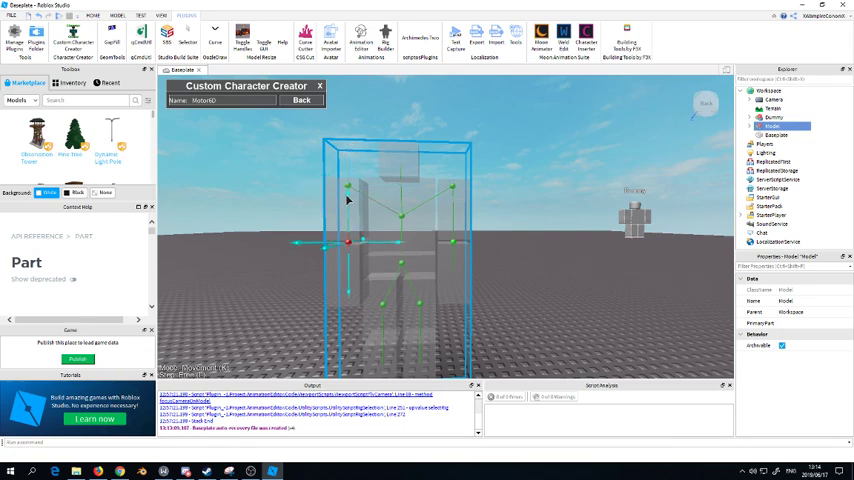
{"action": "mouse_move", "coordinate": [365, 218]}
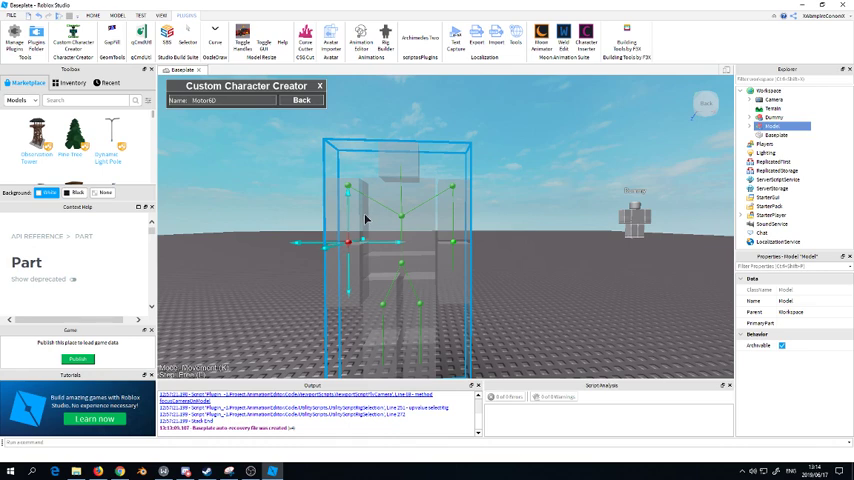
{"action": "mouse_move", "coordinate": [432, 216]}
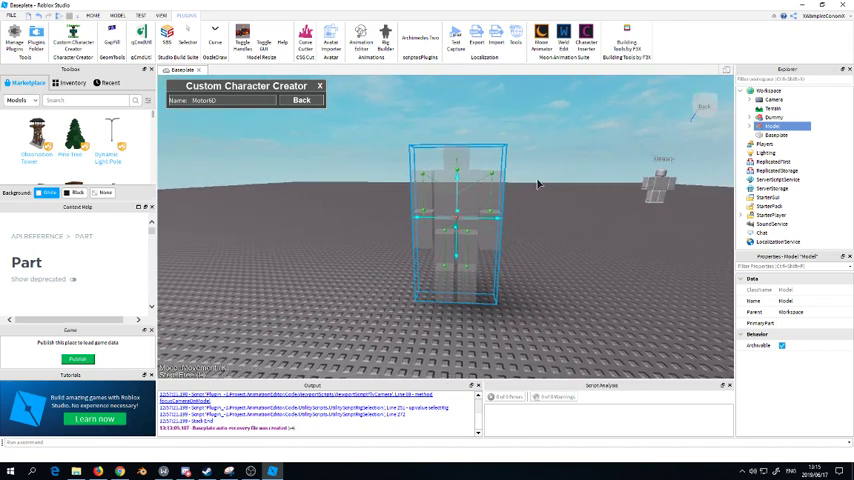
{"action": "mouse_move", "coordinate": [468, 168]}
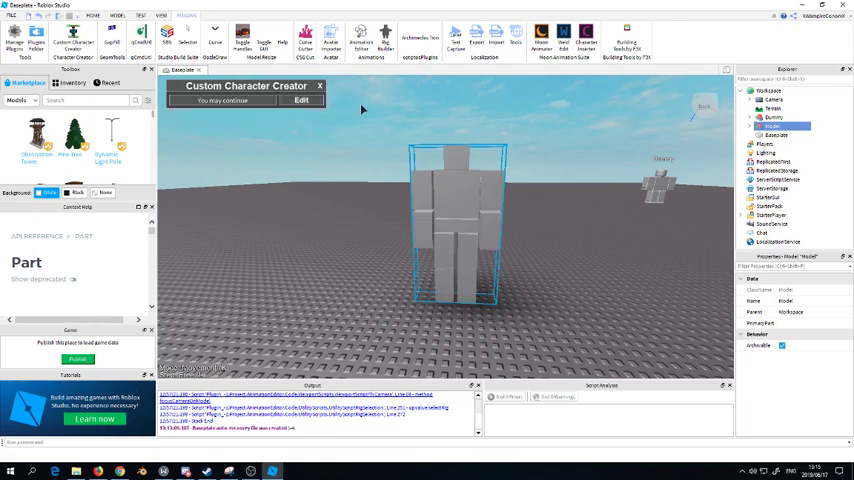
{"action": "mouse_move", "coordinate": [381, 133]}
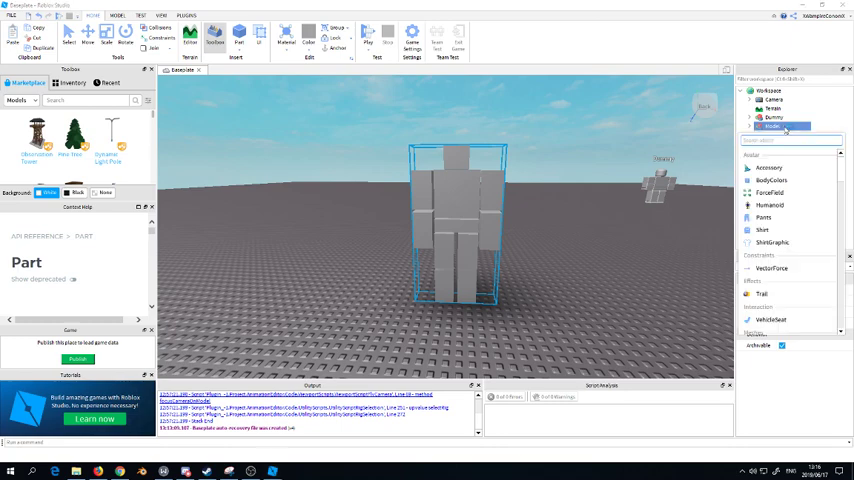
Insert a Part into the Model, rename it HumanoidRootPart, and scale it over the torso.
{"action": "left_click", "coordinate": [773, 126]}
{"action": "type", "text": "par"}
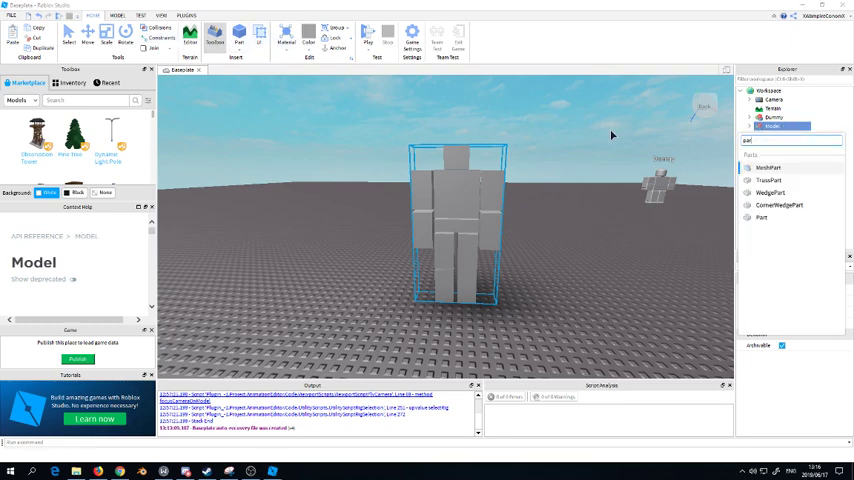
{"action": "left_click", "coordinate": [762, 219]}
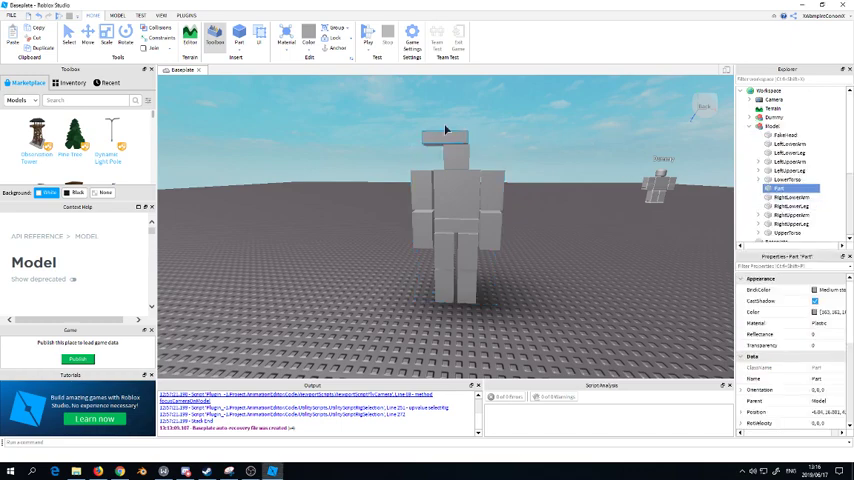
{"action": "left_click", "coordinate": [790, 188]}
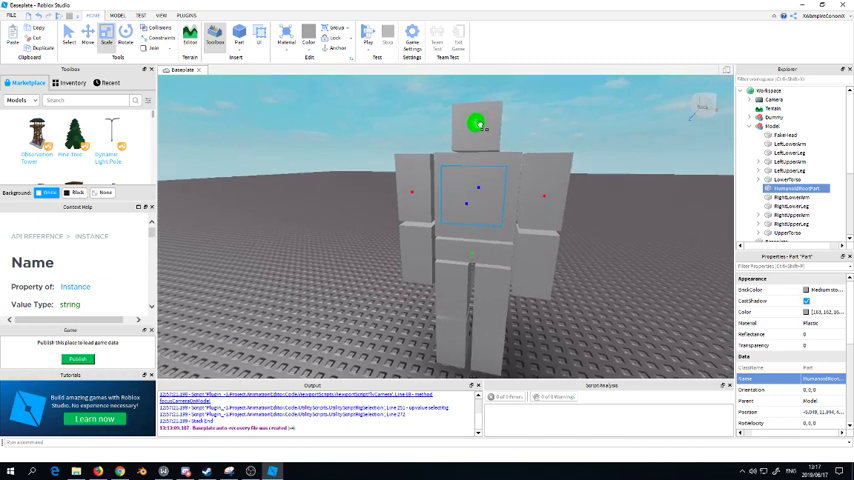
{"action": "left_click", "coordinate": [161, 40]}
{"action": "type", "text": "hu"}
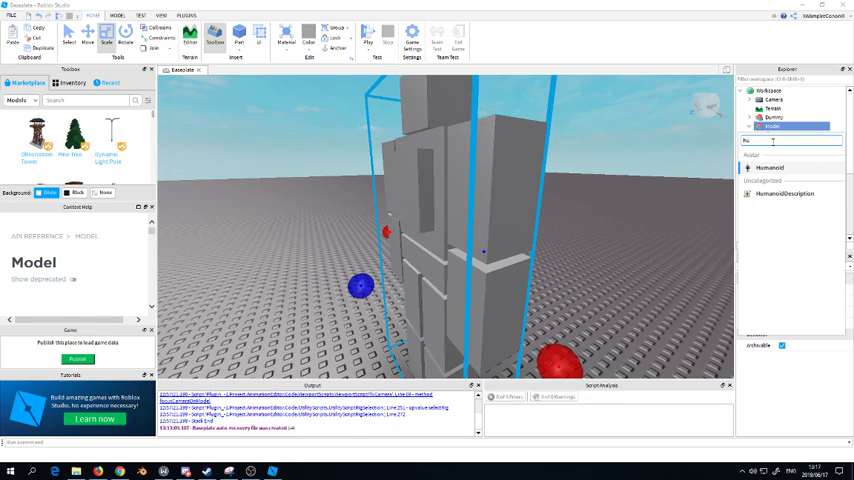
Insert a Humanoid into the Model and select the FakeHead block for placing the Head.
{"action": "left_click", "coordinate": [758, 127]}
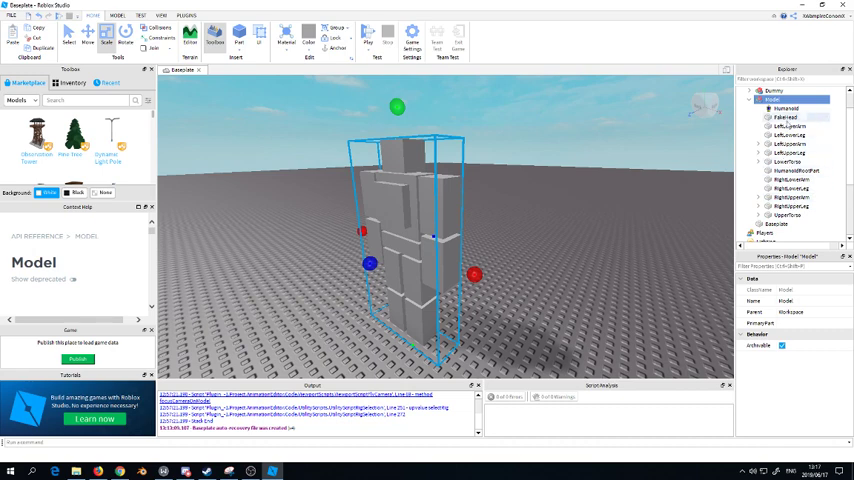
{"action": "left_click", "coordinate": [782, 117]}
{"action": "type", "text": "Head"}
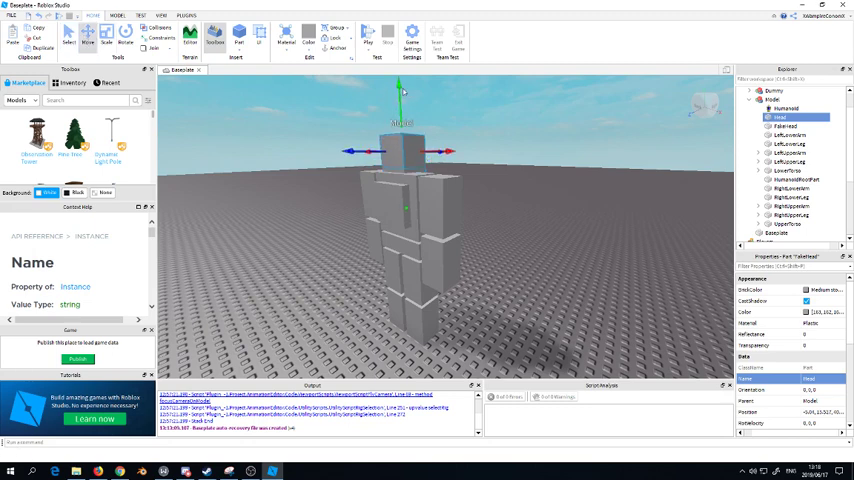
{"action": "mouse_move", "coordinate": [528, 159]}
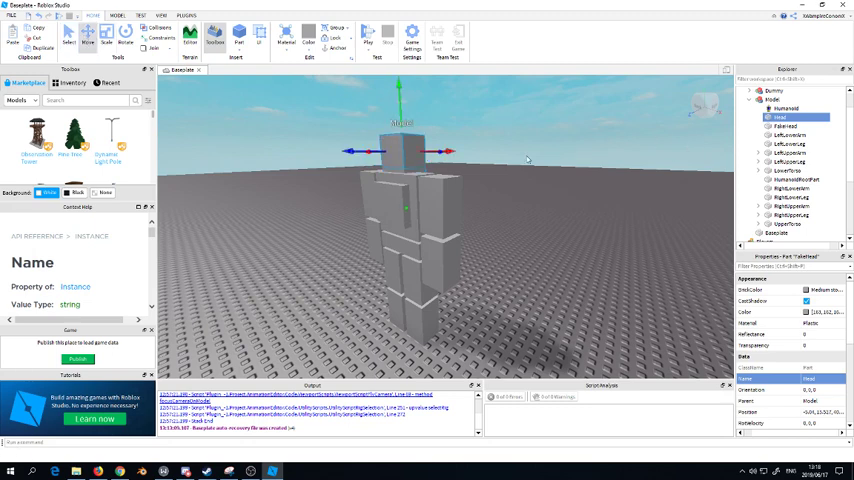
{"action": "mouse_move", "coordinate": [680, 319]}
{"action": "type", "text": "1"}
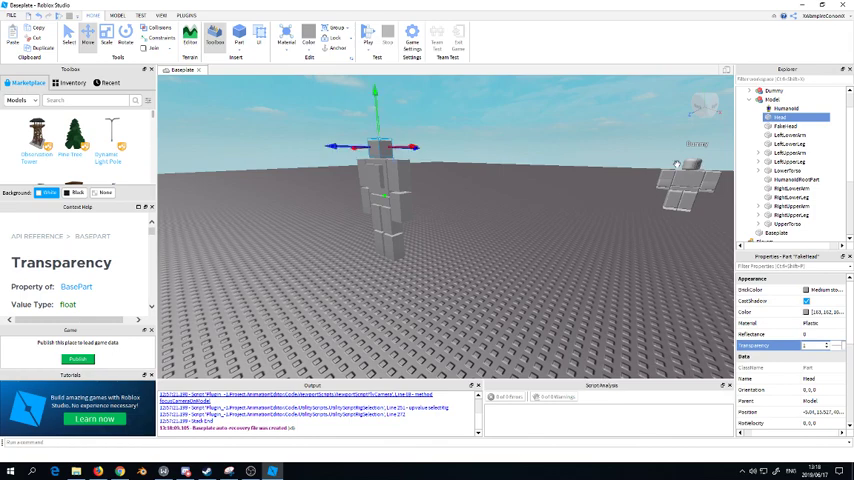
{"action": "mouse_move", "coordinate": [697, 163]}
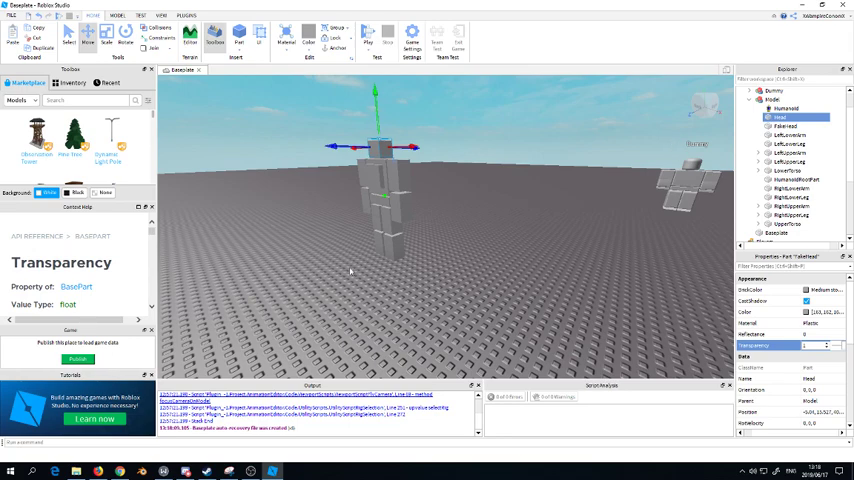
{"action": "mouse_move", "coordinate": [449, 149]}
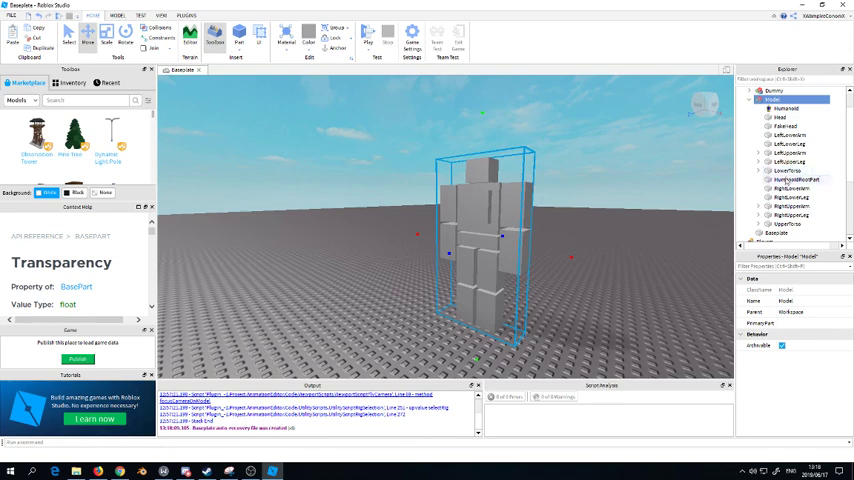
Pick the Head as a joint part in the character creator, then bring up the Animation Editor.
{"action": "left_click", "coordinate": [186, 15]}
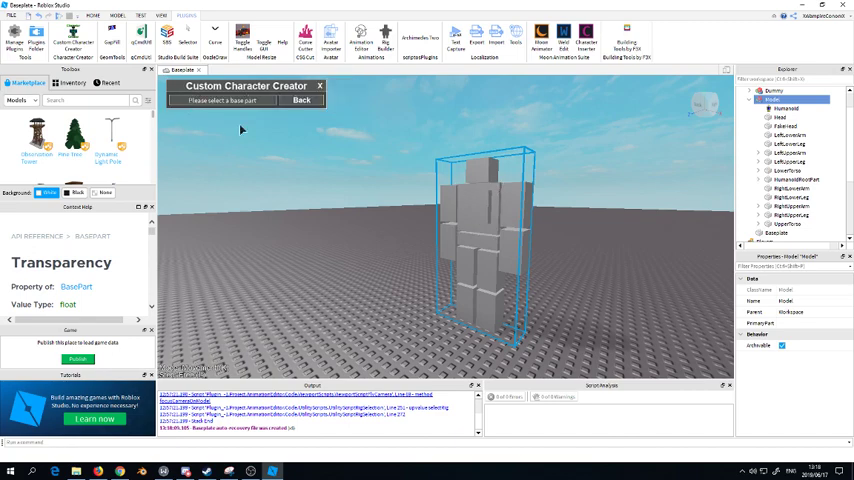
{"action": "left_click", "coordinate": [480, 165]}
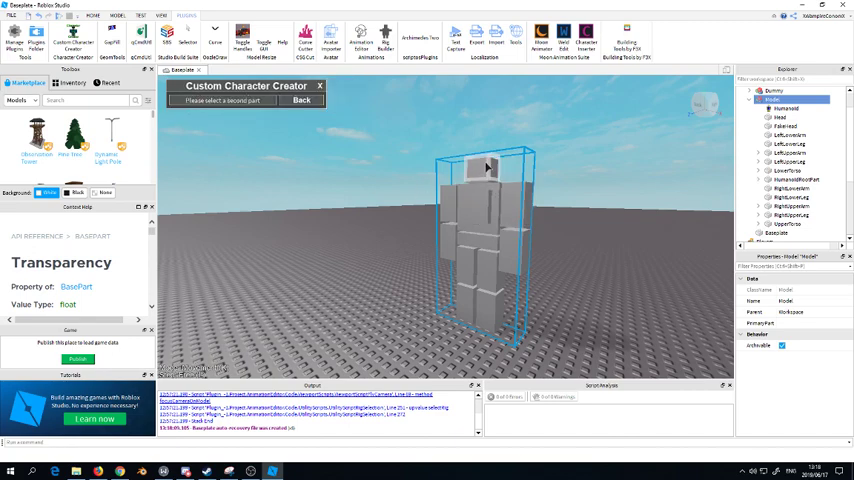
{"action": "mouse_move", "coordinate": [487, 163]}
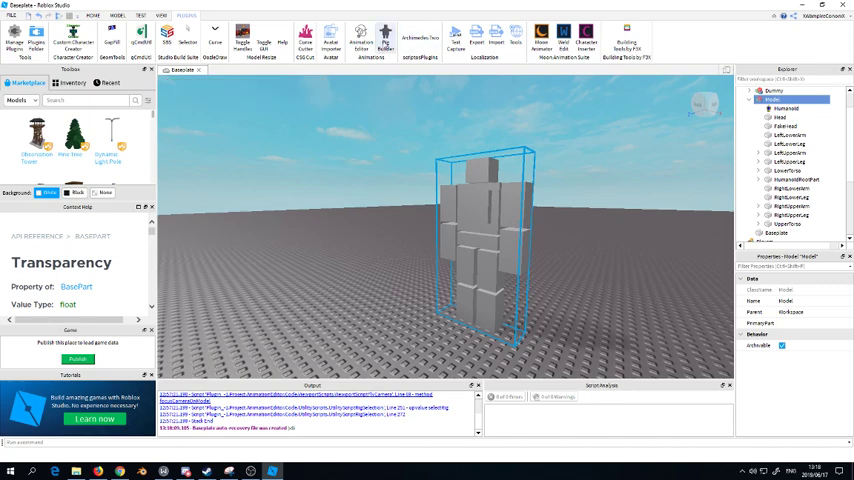
{"action": "left_click", "coordinate": [371, 40]}
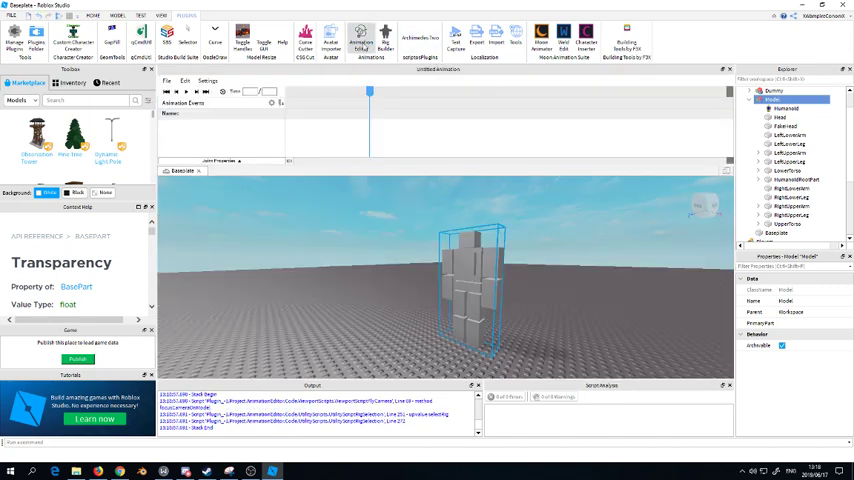
{"action": "mouse_move", "coordinate": [492, 230]}
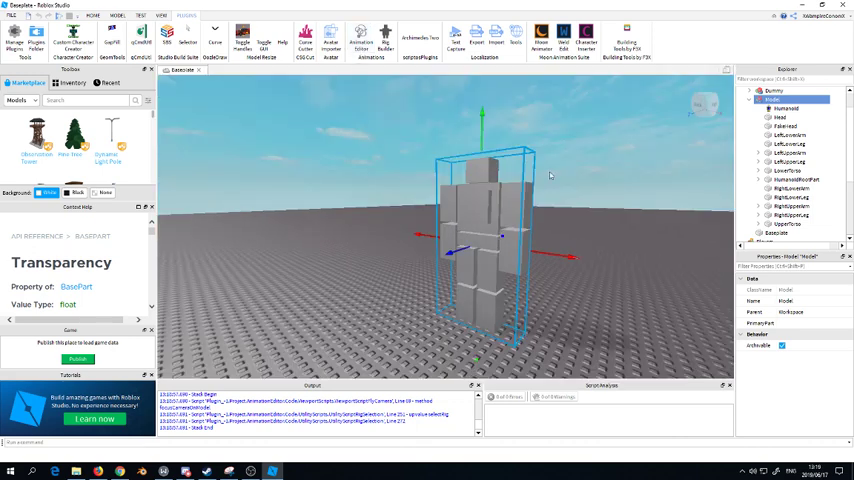
Set PrimaryPart to HumanoidRootPart and create a new animation, dismissing the R15 warning.
{"action": "left_click", "coordinate": [790, 233]}
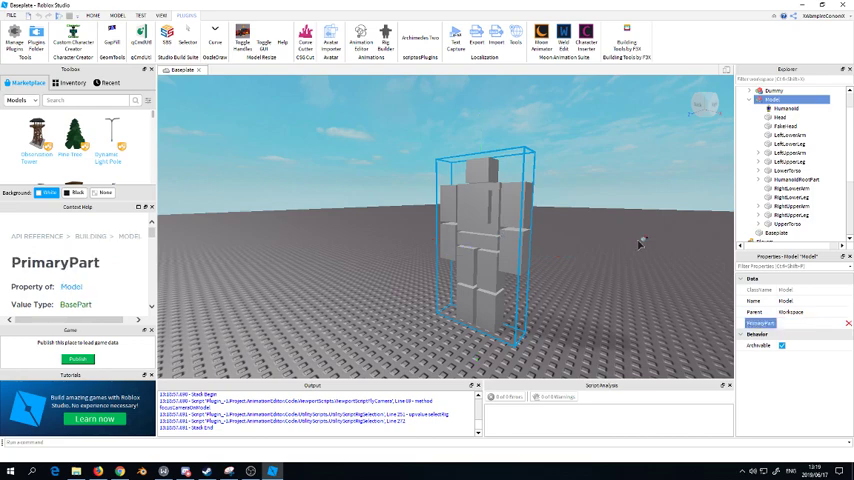
{"action": "mouse_move", "coordinate": [633, 240]}
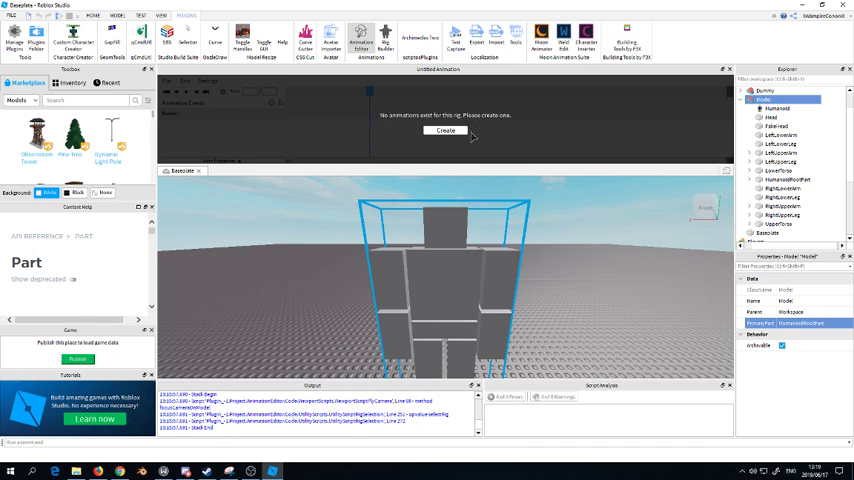
{"action": "left_click", "coordinate": [446, 131]}
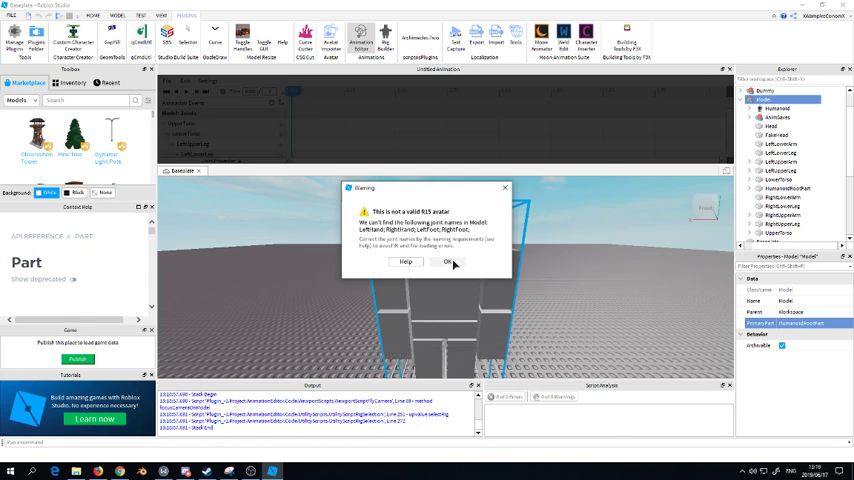
{"action": "left_click", "coordinate": [449, 262]}
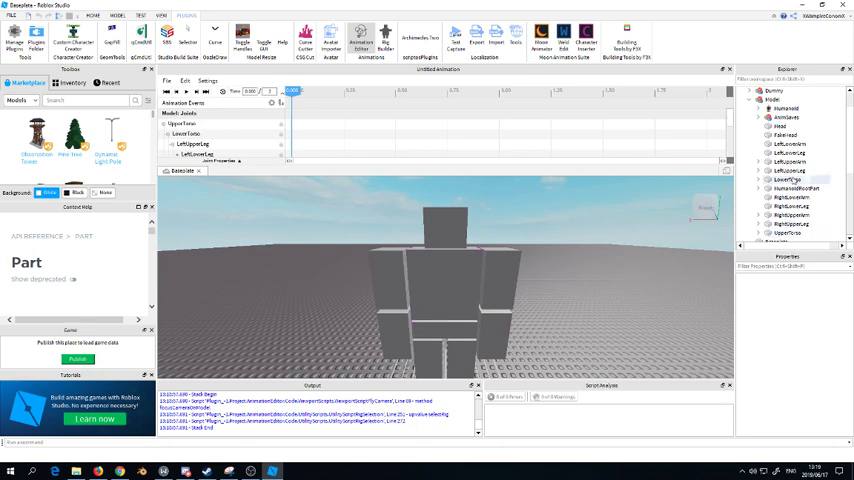
Select HumanoidRootPart, toggle Anchored, and set its Transparency to 1.
{"action": "left_click", "coordinate": [795, 188]}
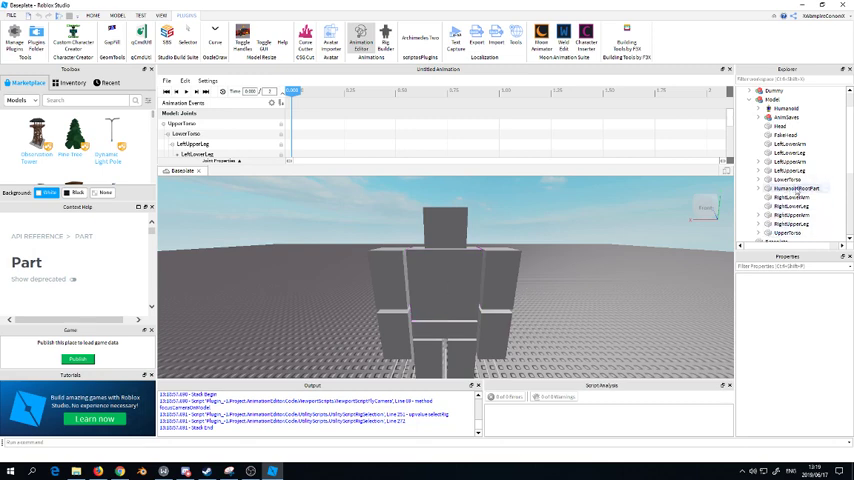
{"action": "left_click", "coordinate": [790, 188]}
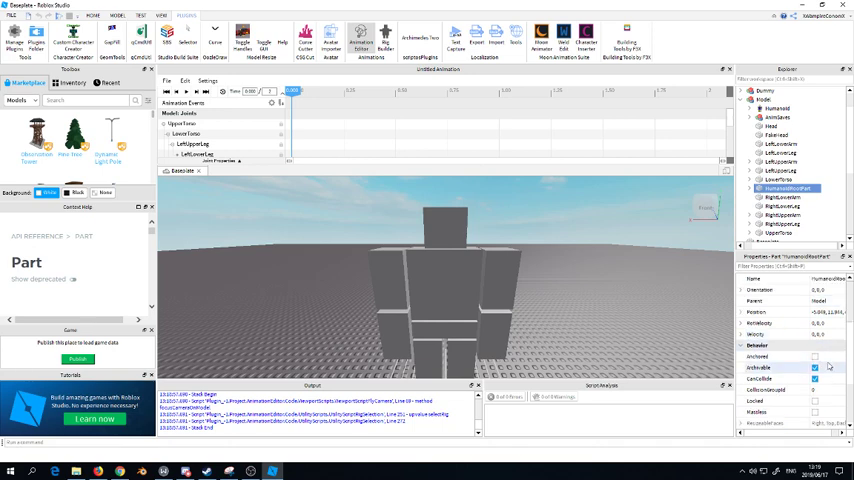
{"action": "left_click", "coordinate": [757, 357]}
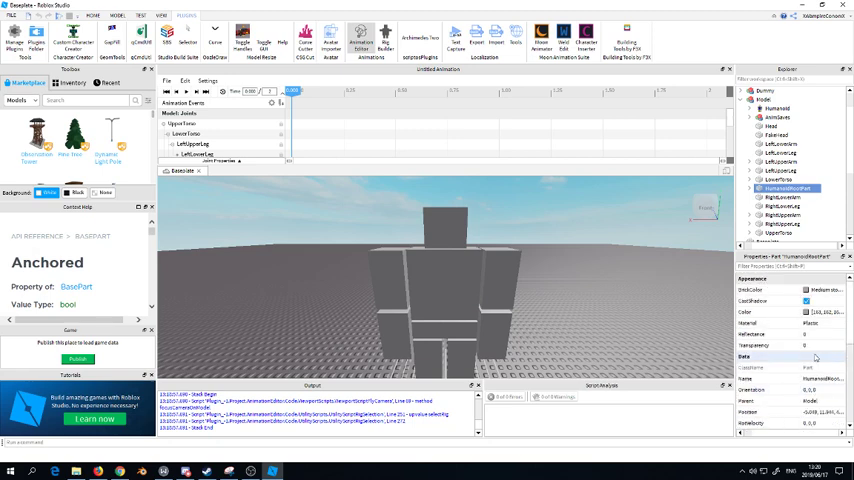
{"action": "left_click", "coordinate": [755, 345]}
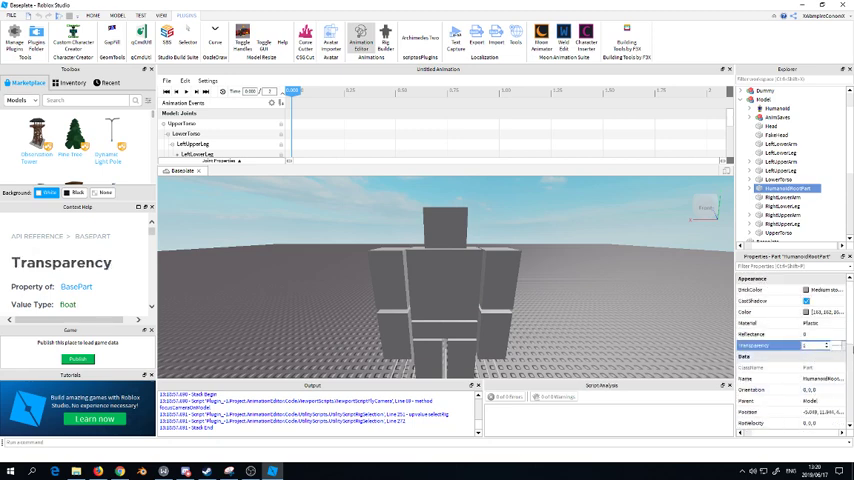
{"action": "left_click", "coordinate": [185, 124]}
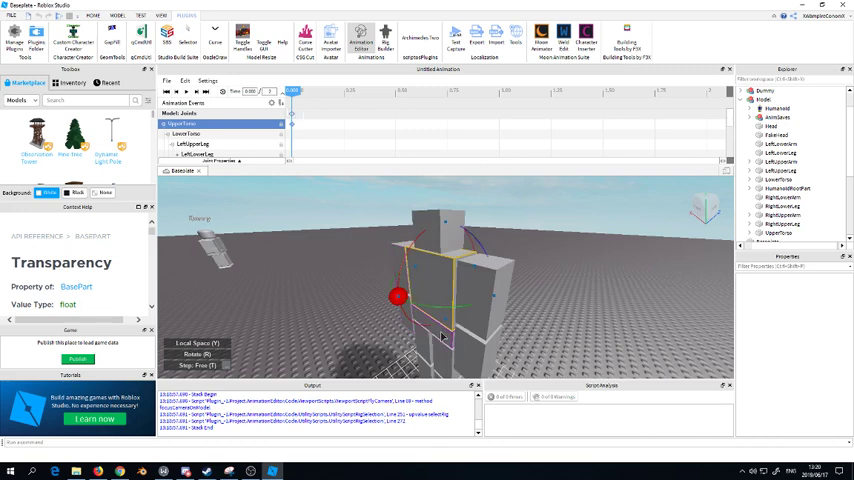
Select the UpperTorso joint, add a keyframe, and move the playhead to a later time.
{"action": "left_click", "coordinate": [190, 133]}
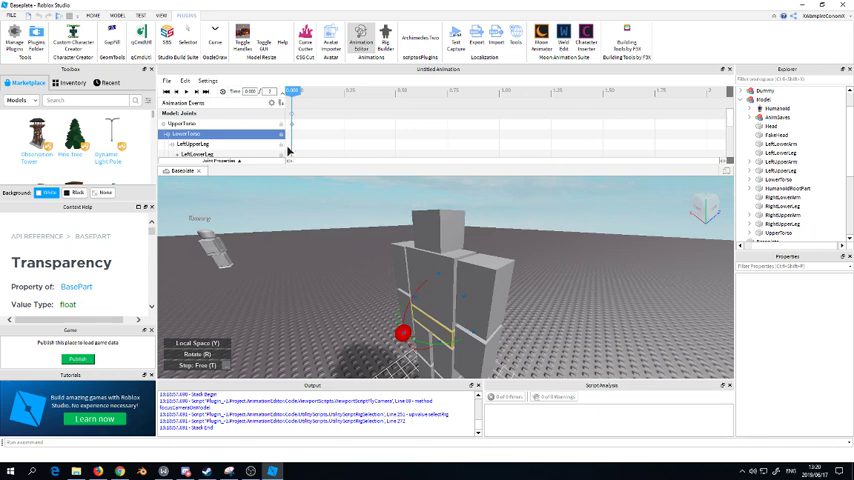
{"action": "right_click", "coordinate": [200, 124]}
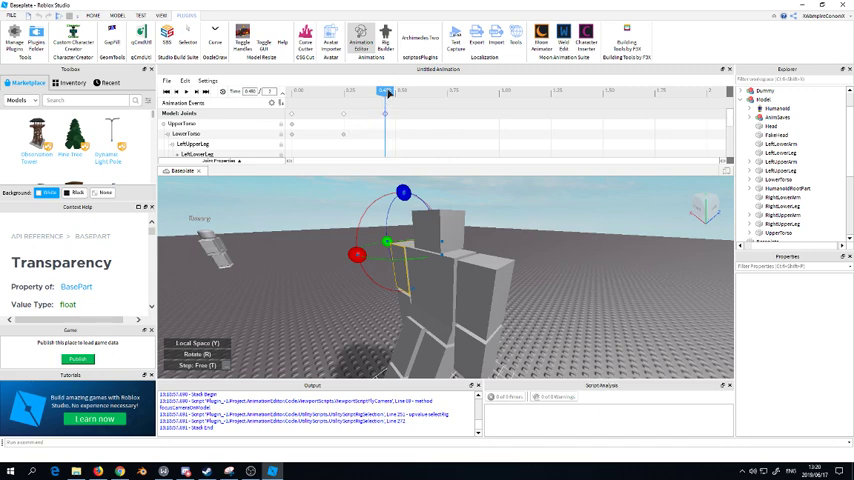
{"action": "left_click_drag", "start_coordinate": [386, 90], "coordinate": [426, 90]}
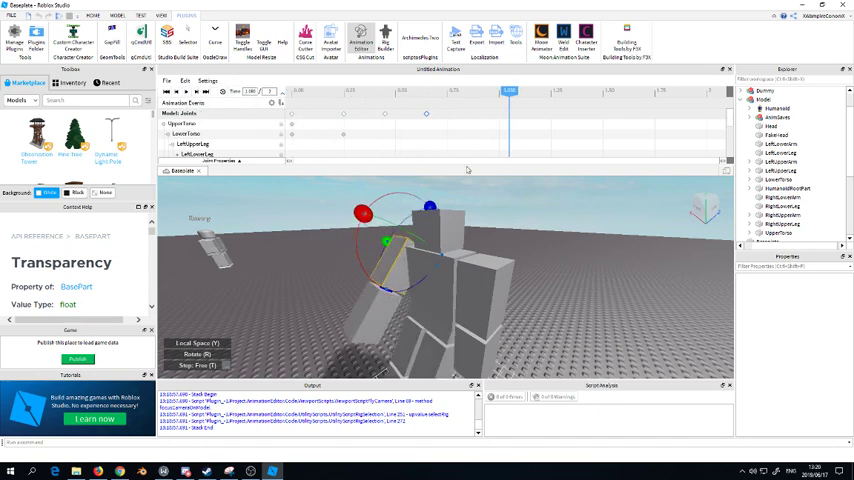
{"action": "mouse_move", "coordinate": [383, 157]}
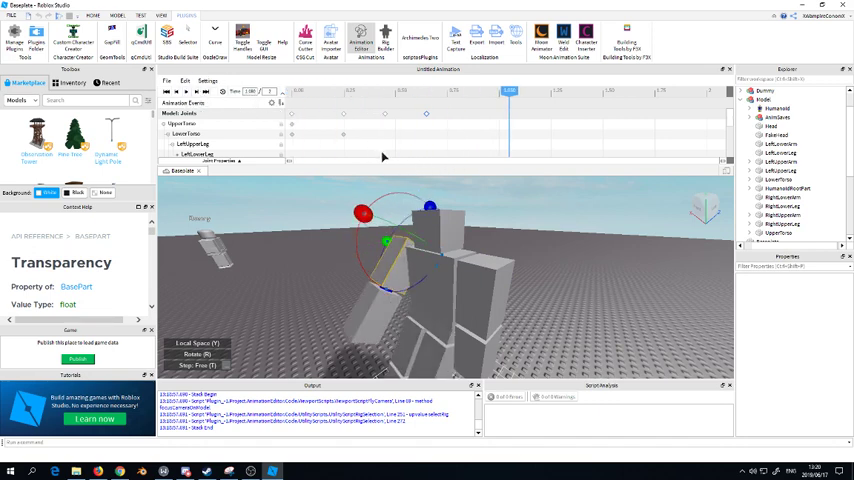